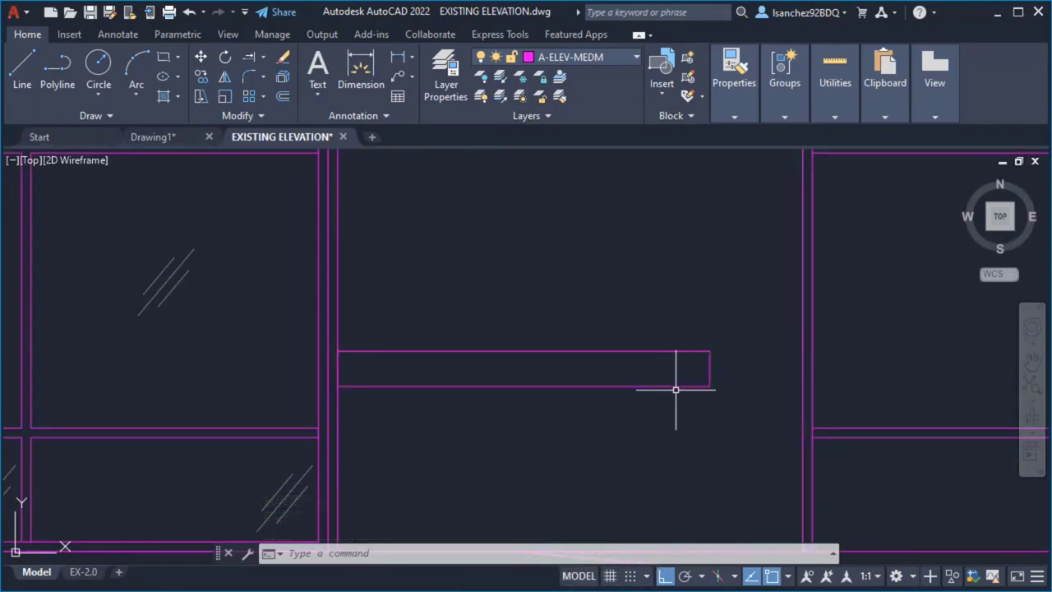
pyautogui.moveTo(667, 388)
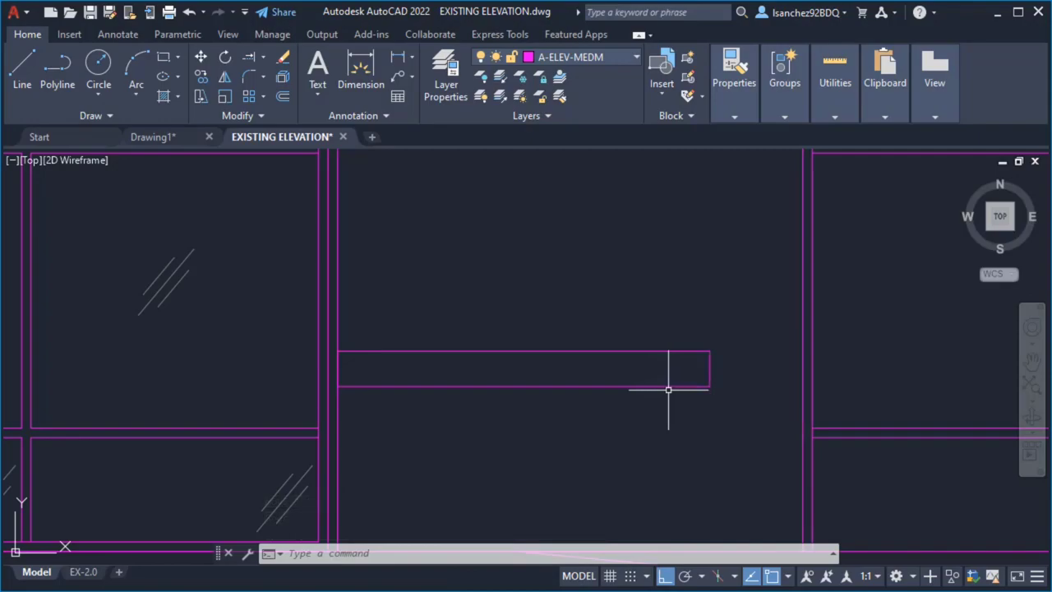
pyautogui.moveTo(667, 414)
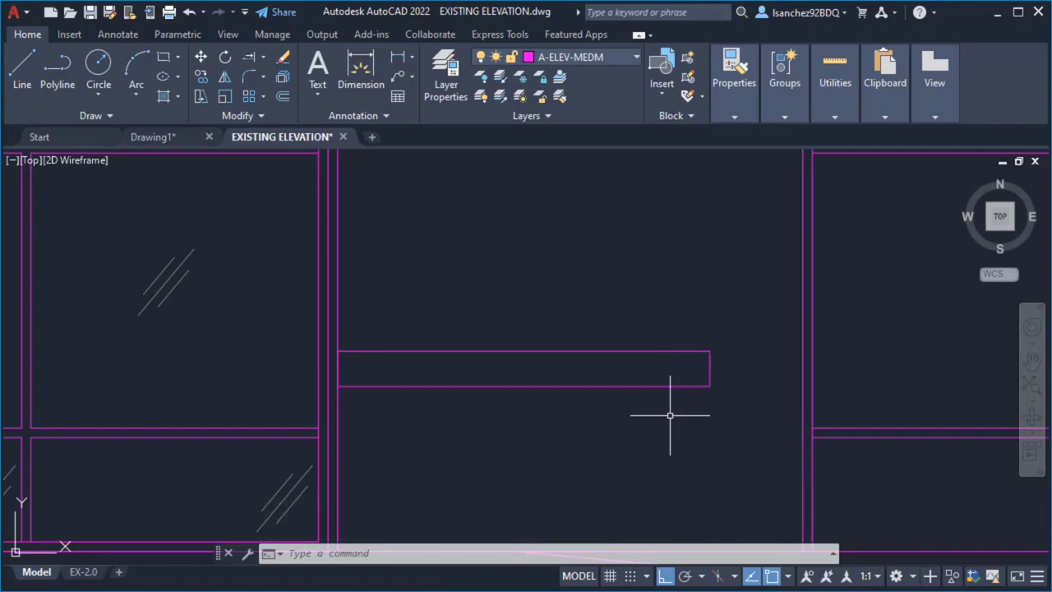
pyautogui.moveTo(434, 231)
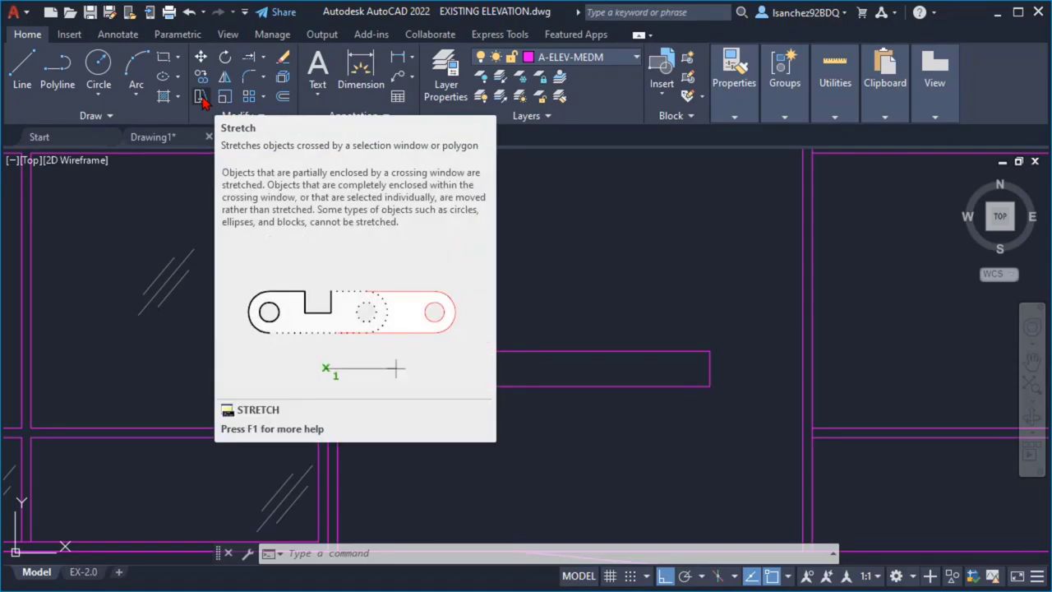
# Start STRETCH, pick the narrow rectangle directly, then cancel without changing it
pyautogui.click(201, 97)
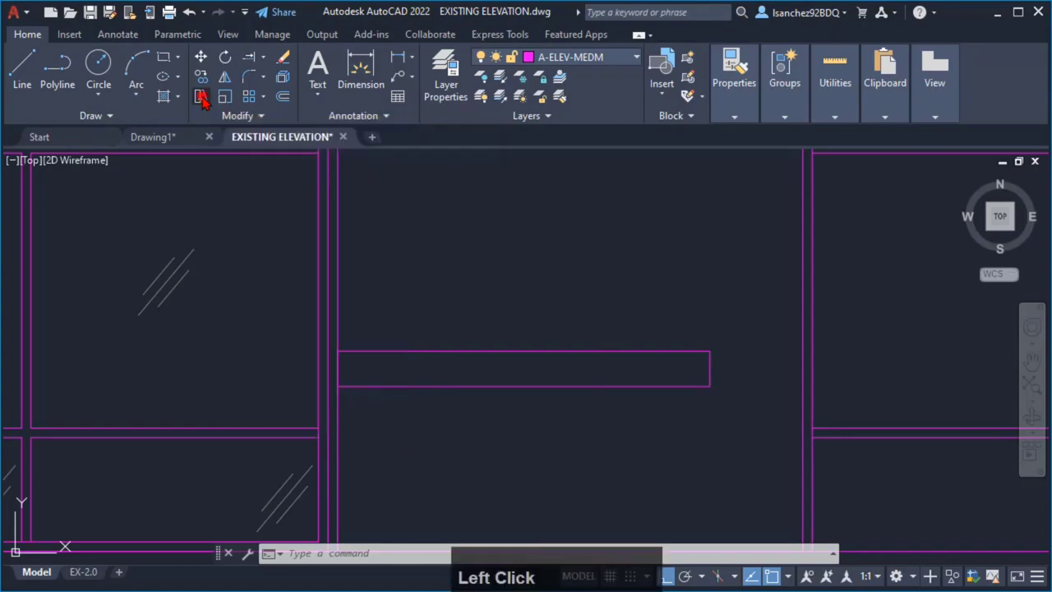
pyautogui.click(200, 97)
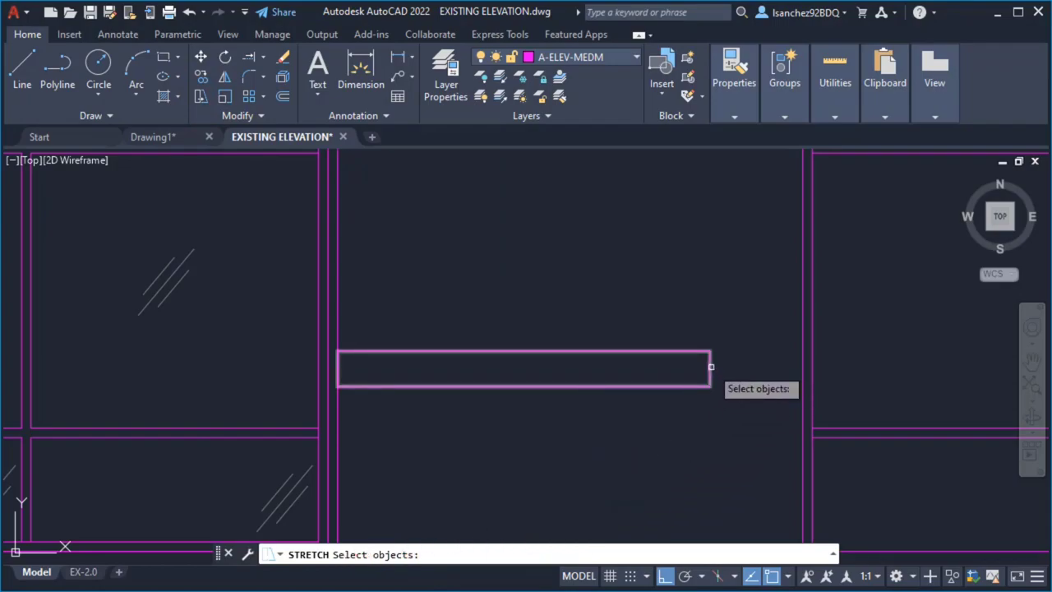
pyautogui.click(710, 368)
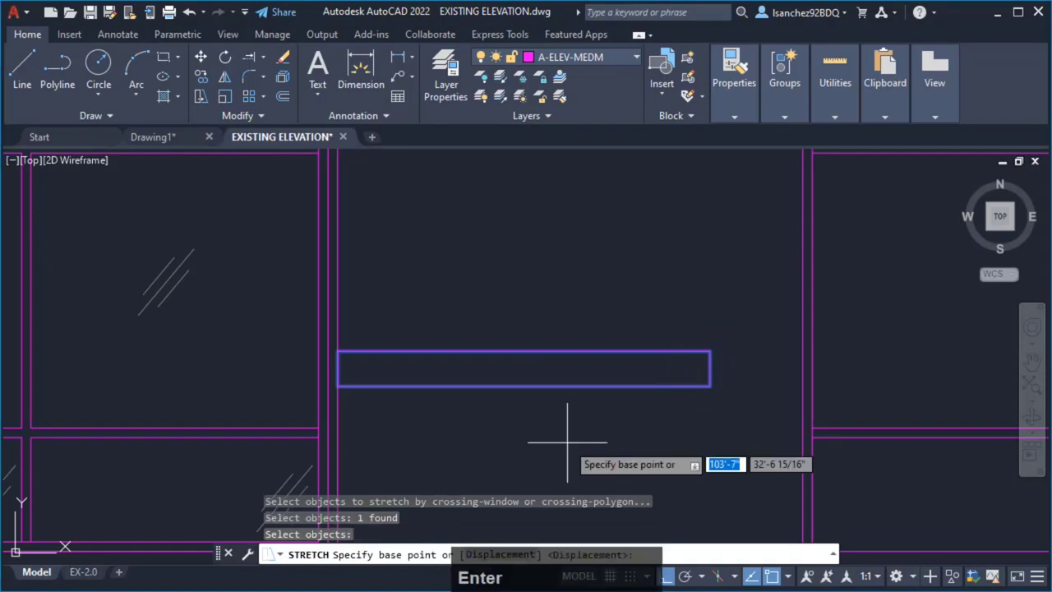
pyautogui.moveTo(567, 436)
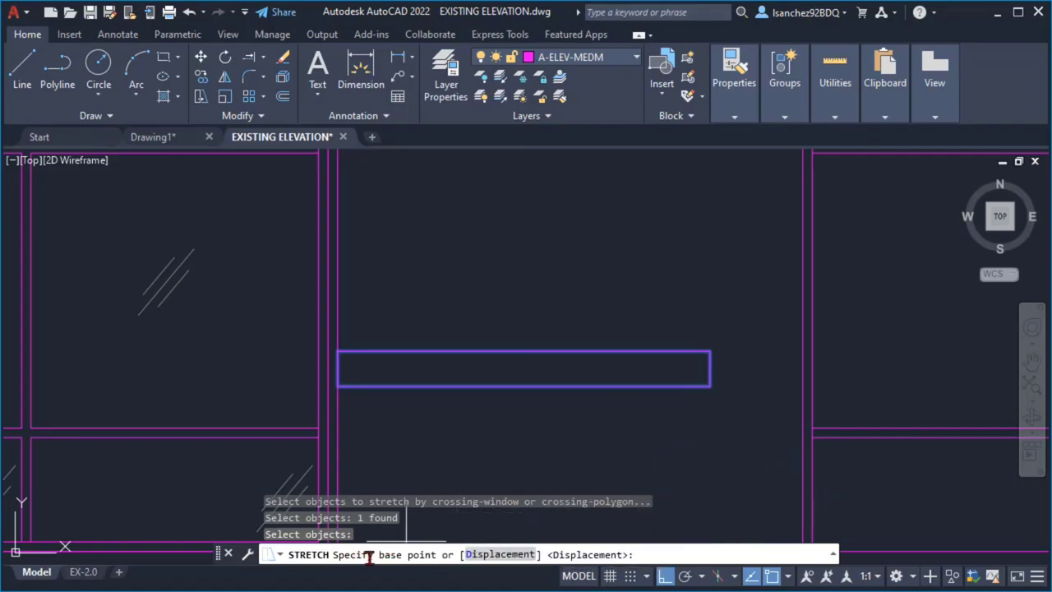
pyautogui.moveTo(666, 450)
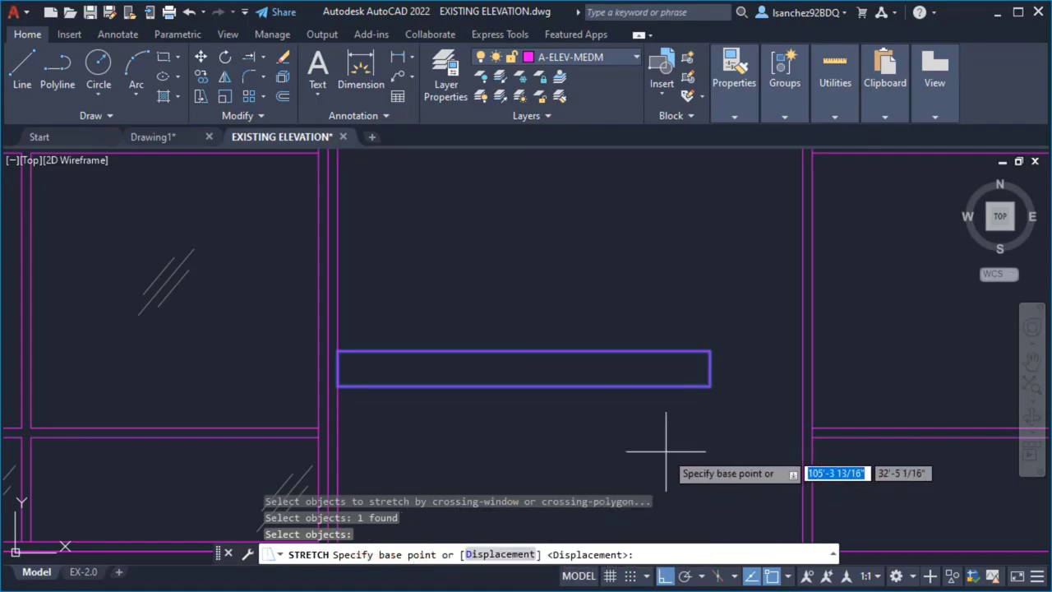
pyautogui.moveTo(338, 386)
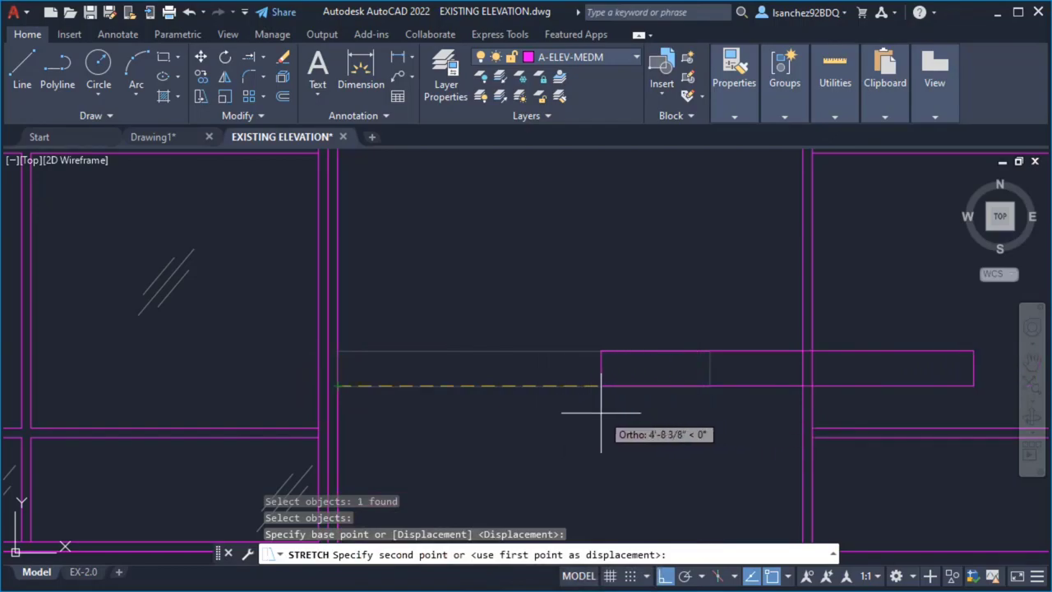
pyautogui.moveTo(641, 411)
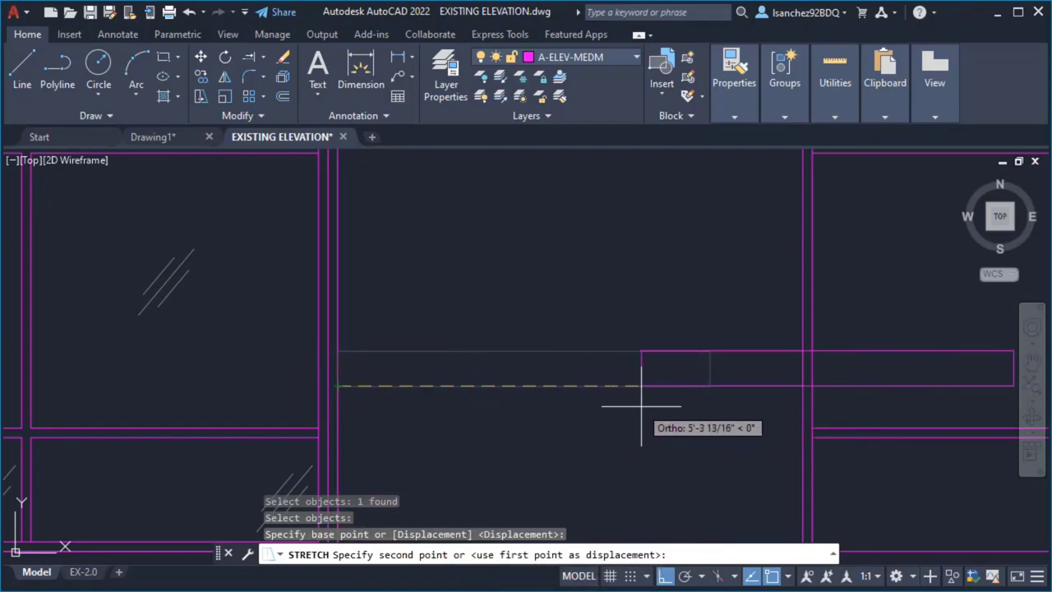
pyautogui.moveTo(549, 402)
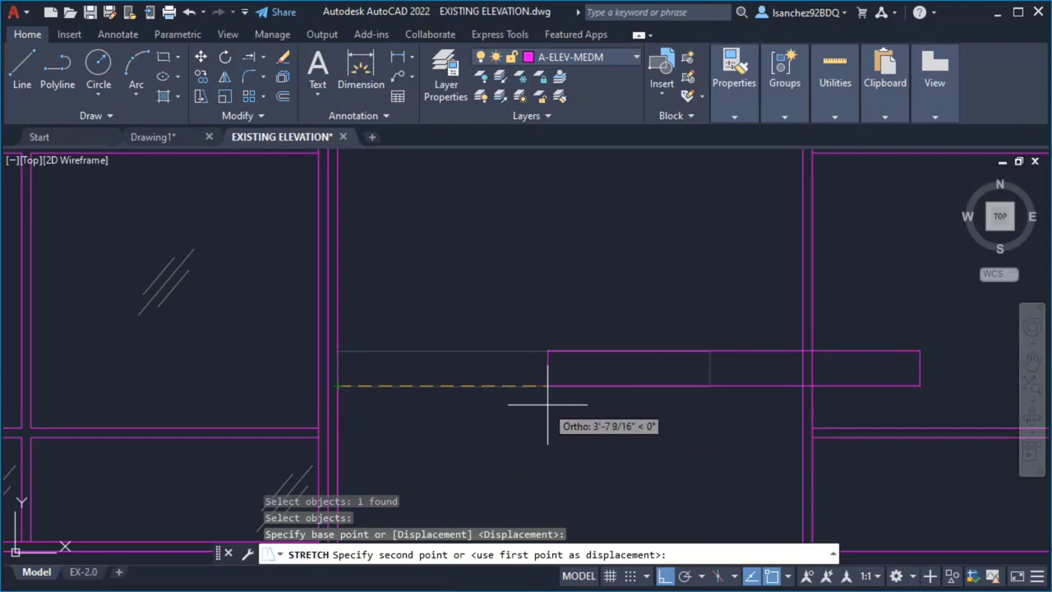
pyautogui.moveTo(621, 408)
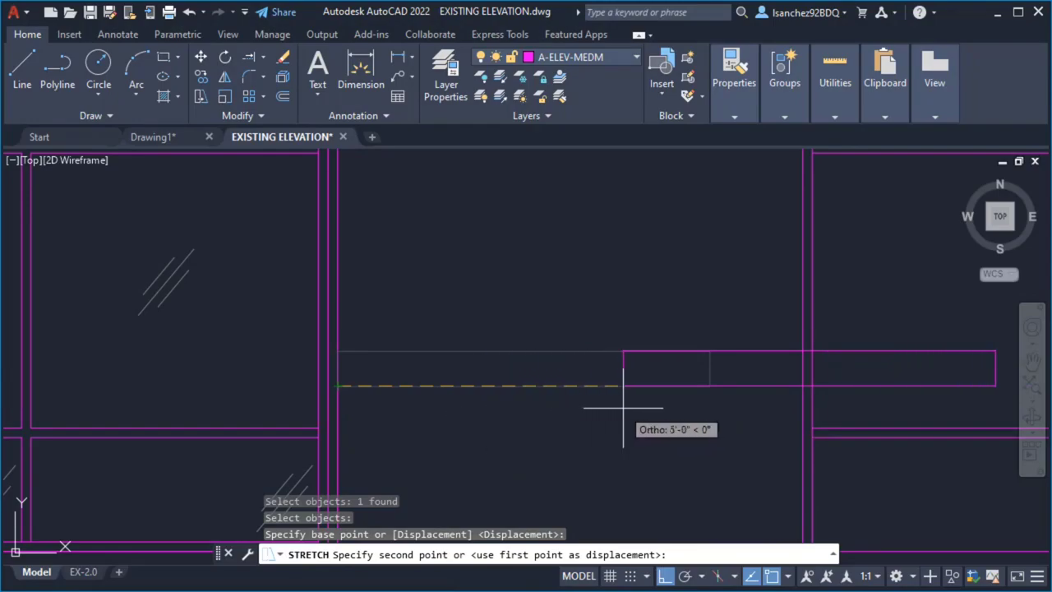
pyautogui.moveTo(513, 408)
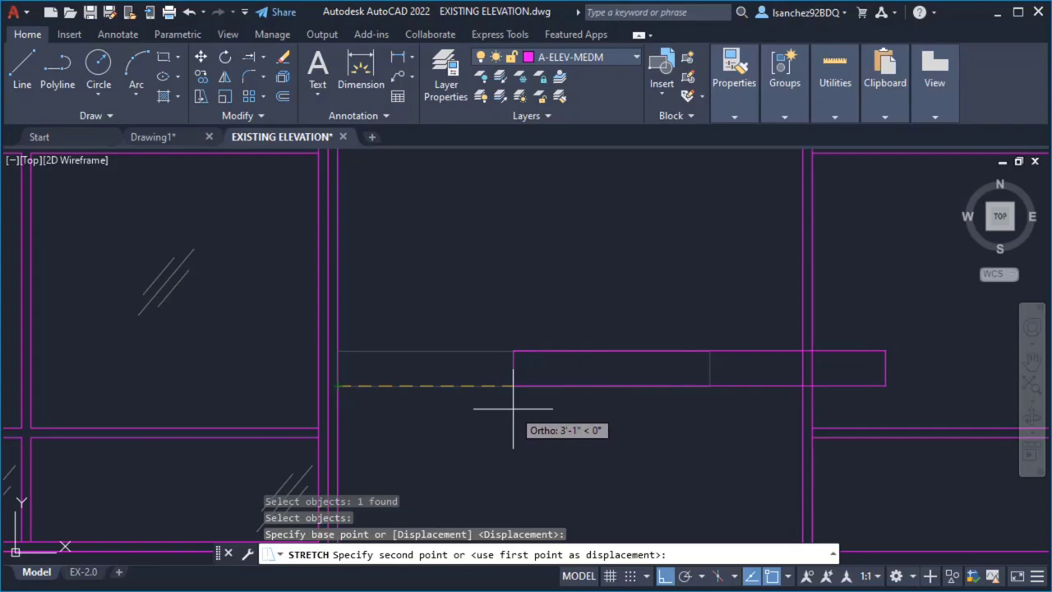
pyautogui.press('Escape')
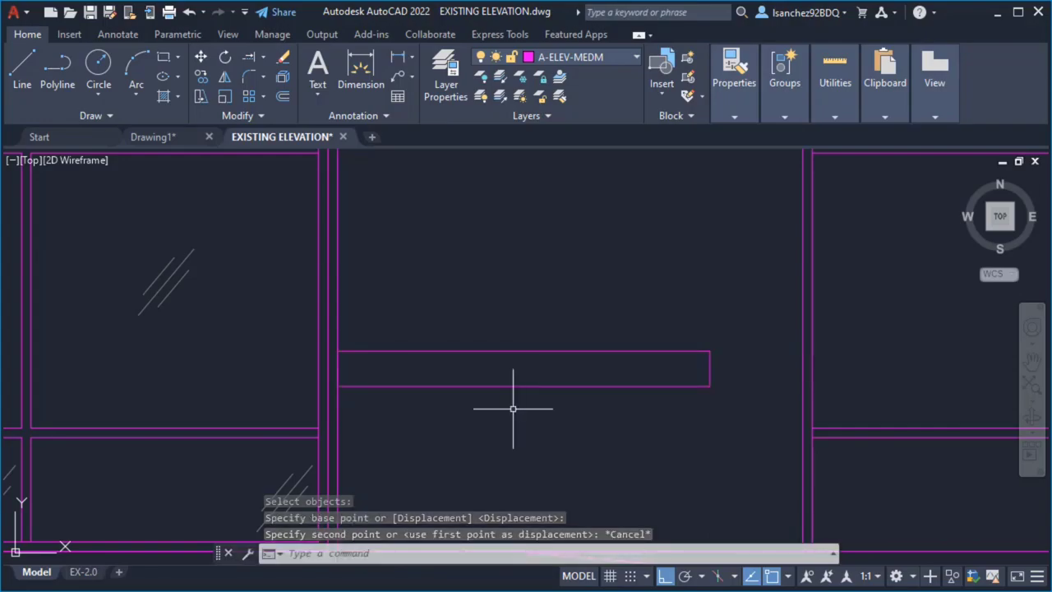
pyautogui.moveTo(730, 335)
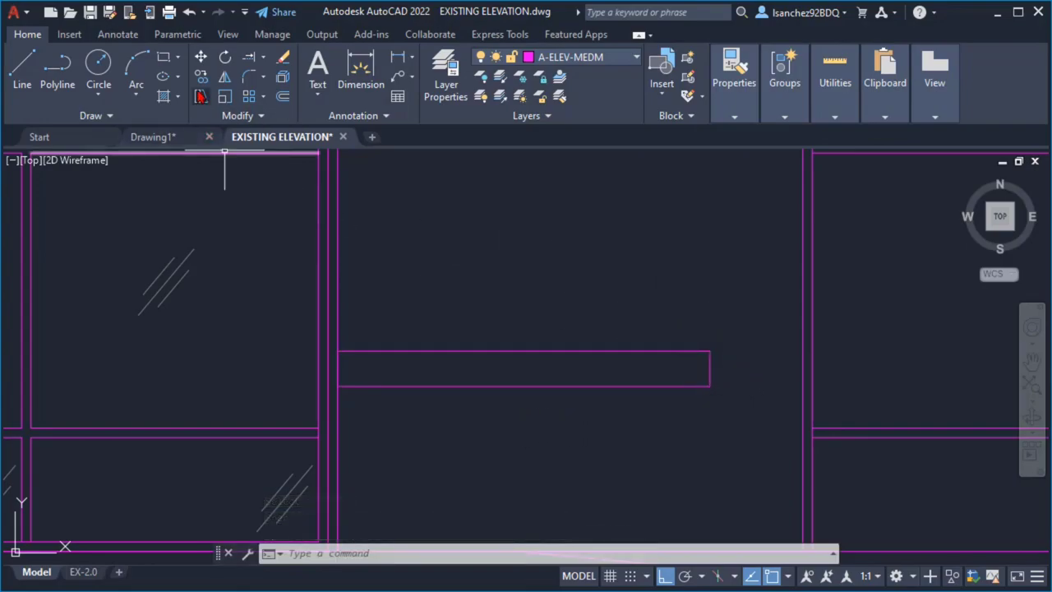
pyautogui.moveTo(201, 96)
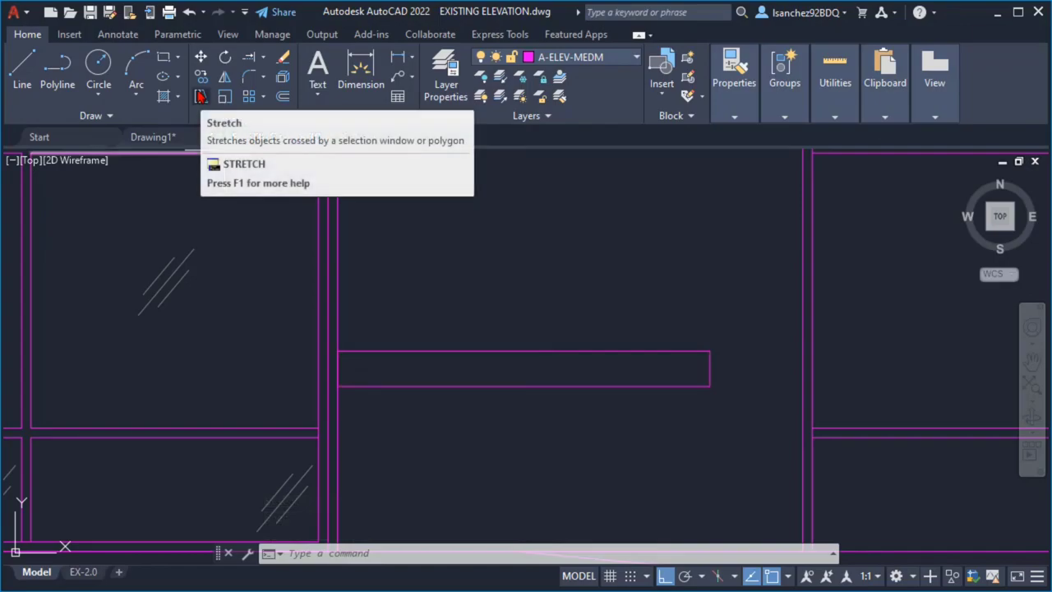
# Restart STRETCH and begin a crossing window over the rectangle's right end
pyautogui.click(200, 95)
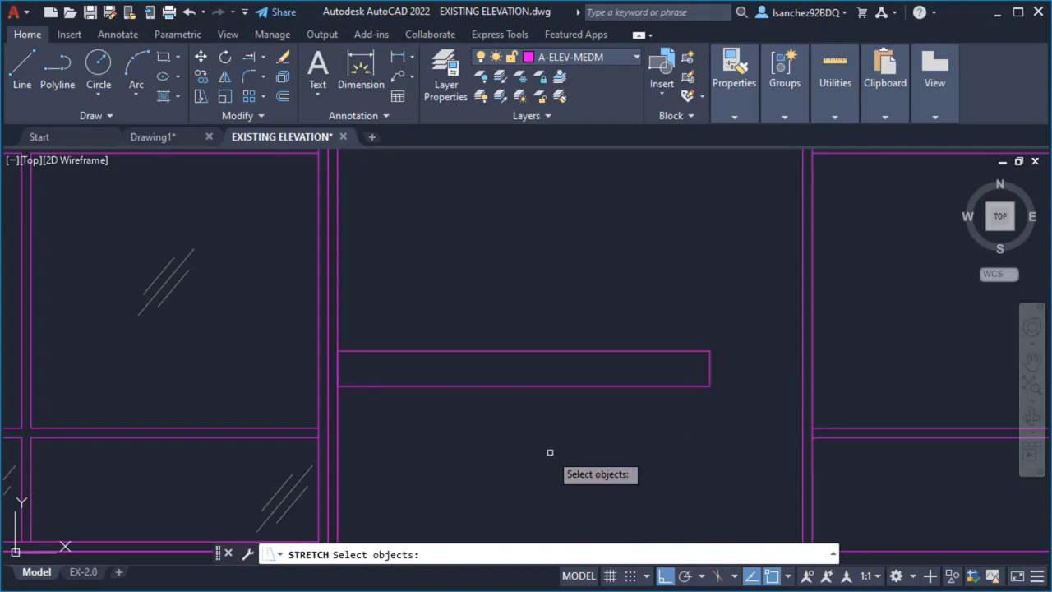
pyautogui.moveTo(637, 463)
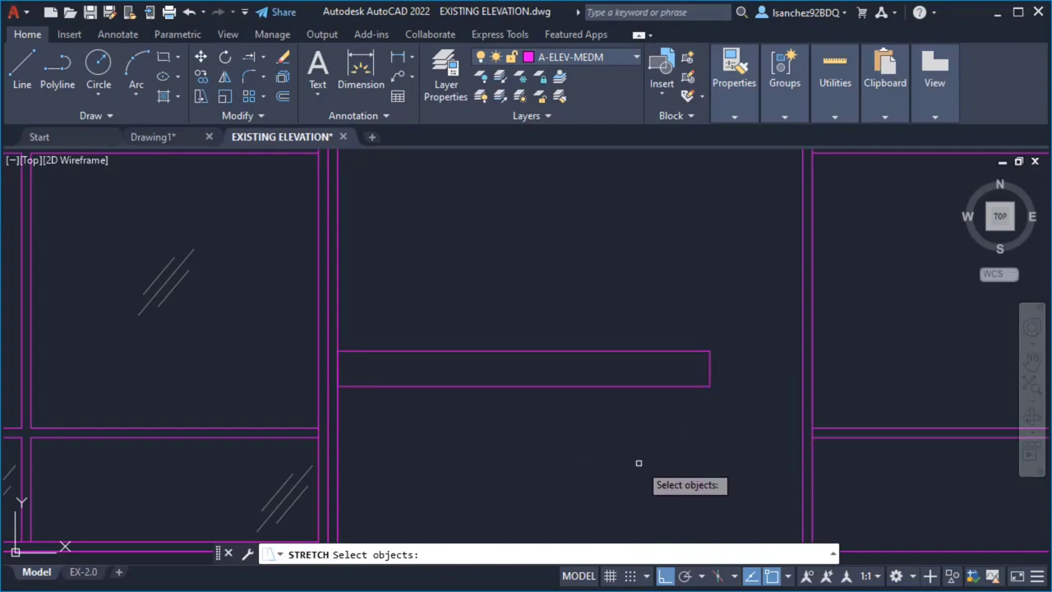
pyautogui.moveTo(731, 436)
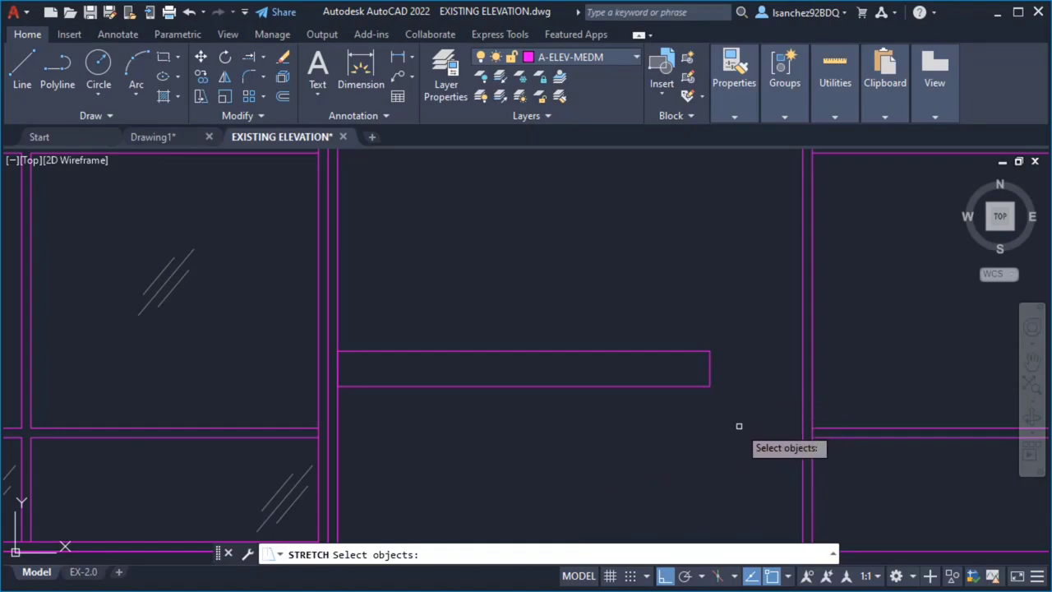
pyautogui.click(738, 411)
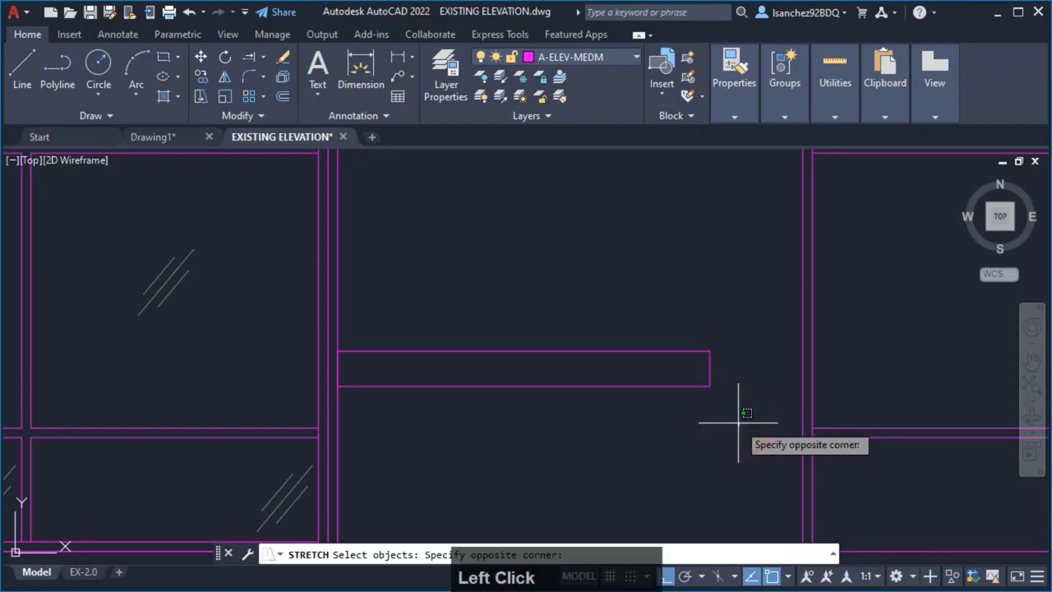
pyautogui.moveTo(677, 299)
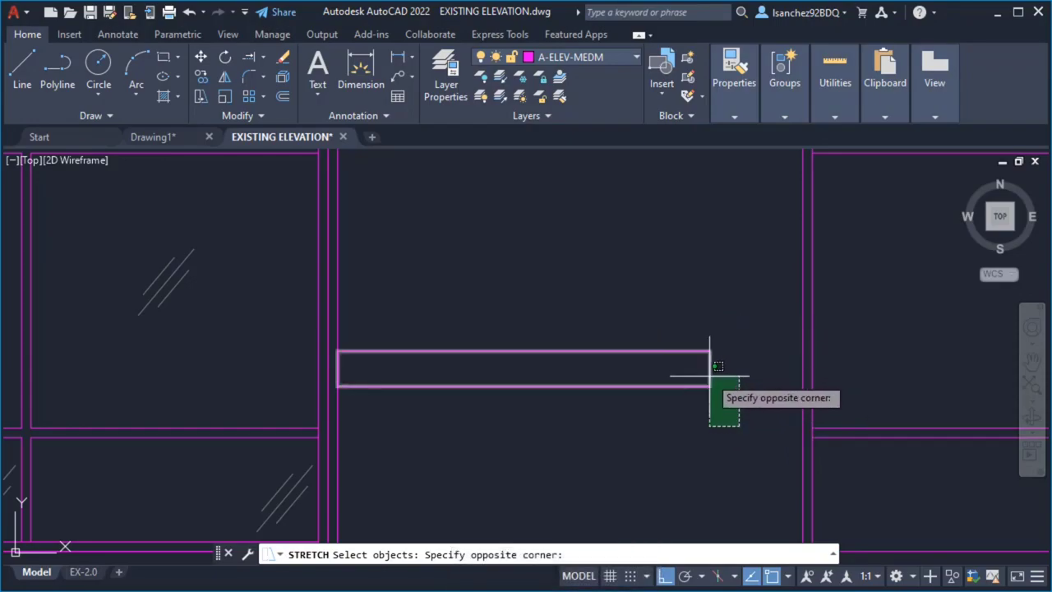
pyautogui.moveTo(812, 365)
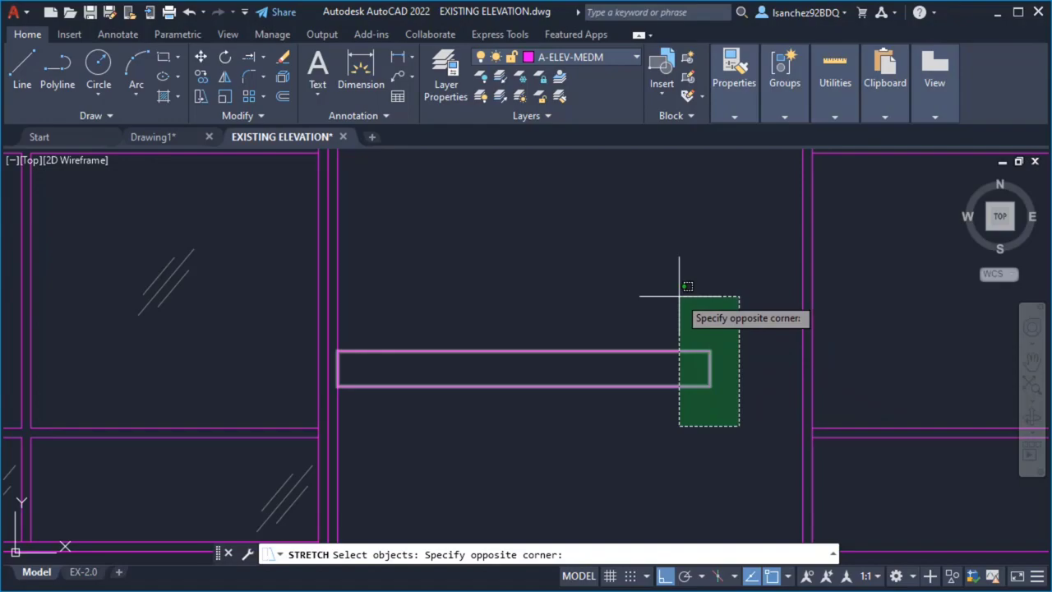
pyautogui.moveTo(520, 442)
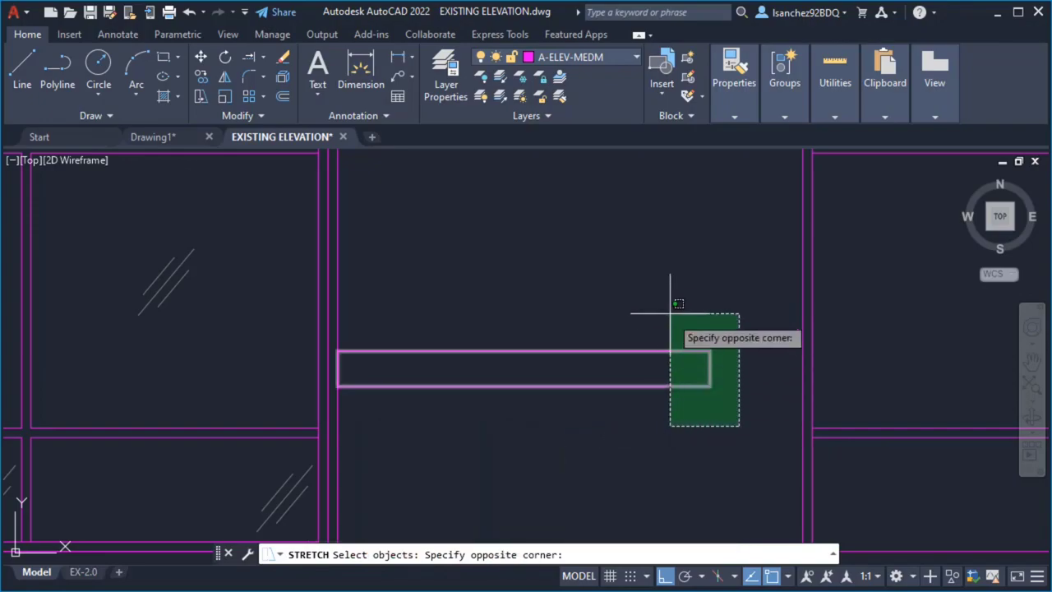
pyautogui.moveTo(682, 283)
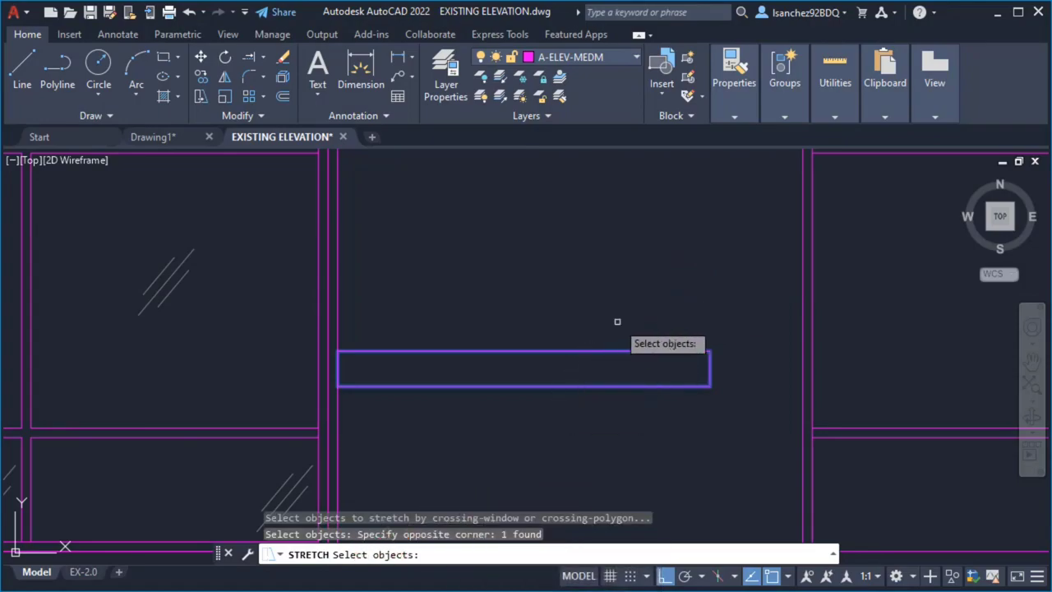
# Stretch the rectangle's right end from its endpoint out to the vertical frame line
pyautogui.press('Enter')
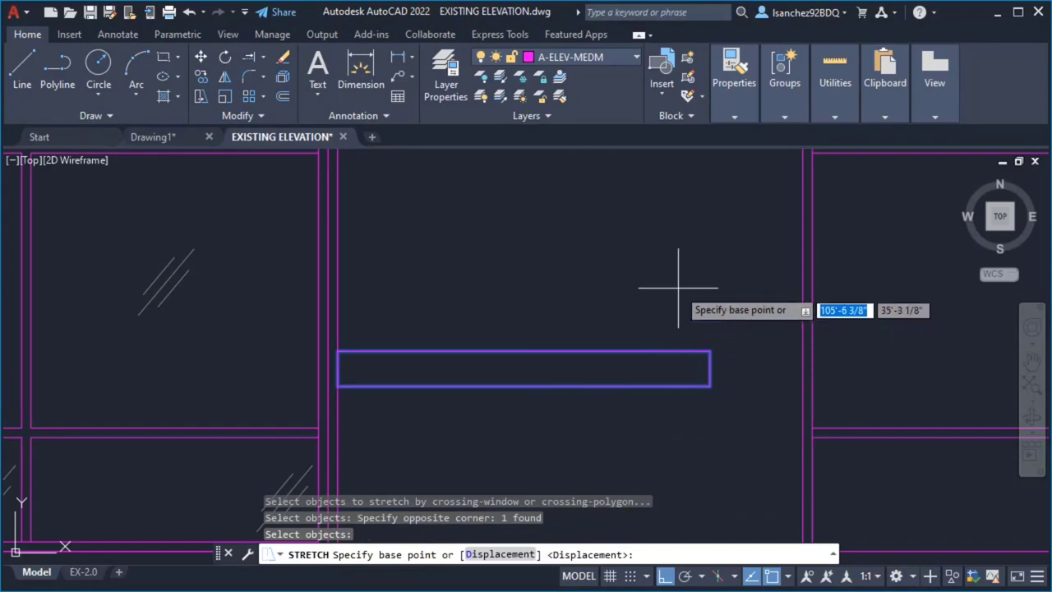
pyautogui.moveTo(707, 337)
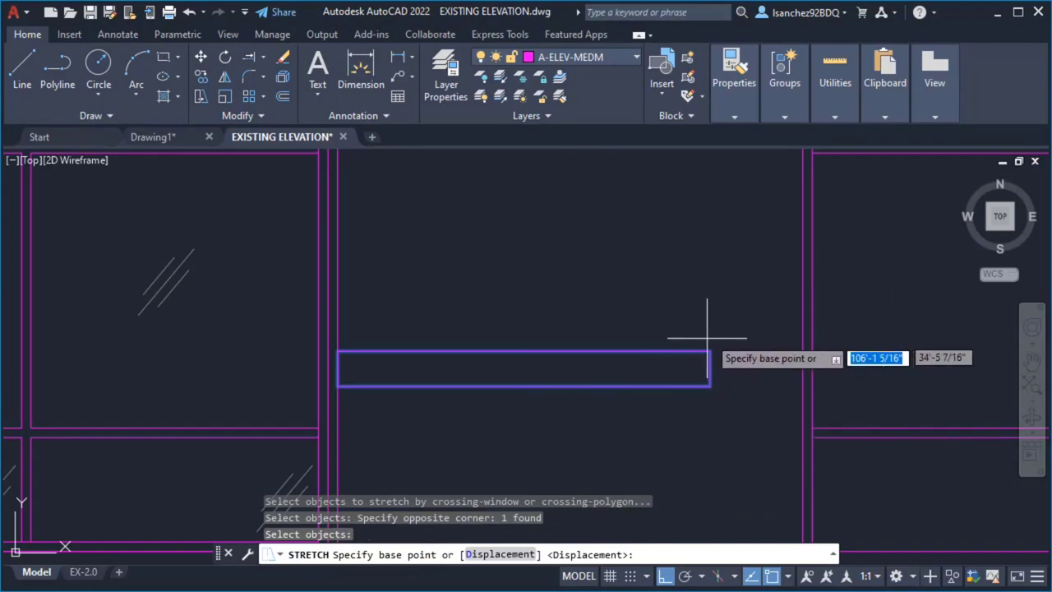
pyautogui.moveTo(756, 358)
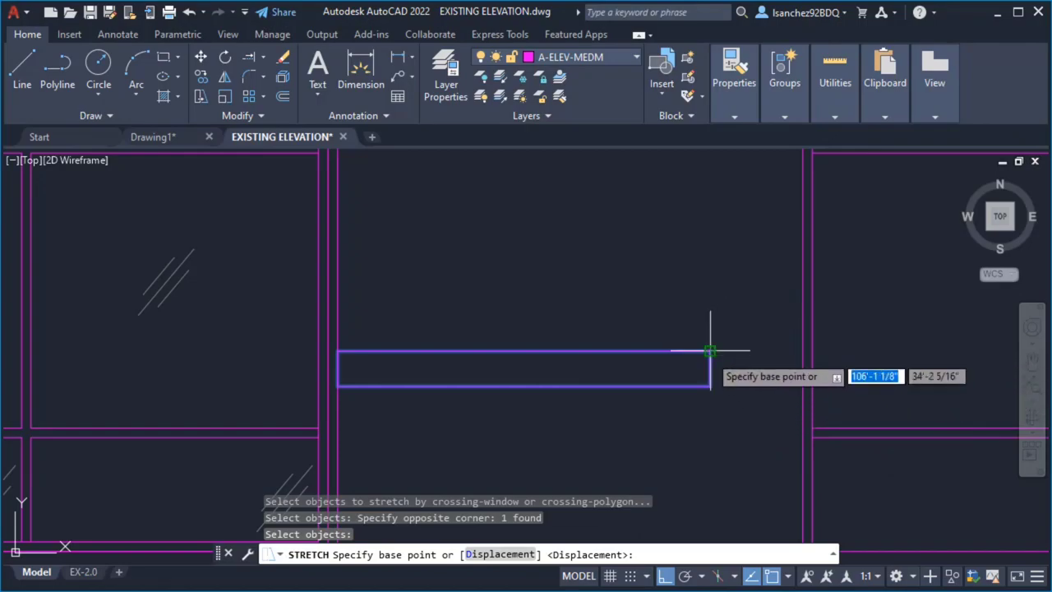
pyautogui.click(710, 352)
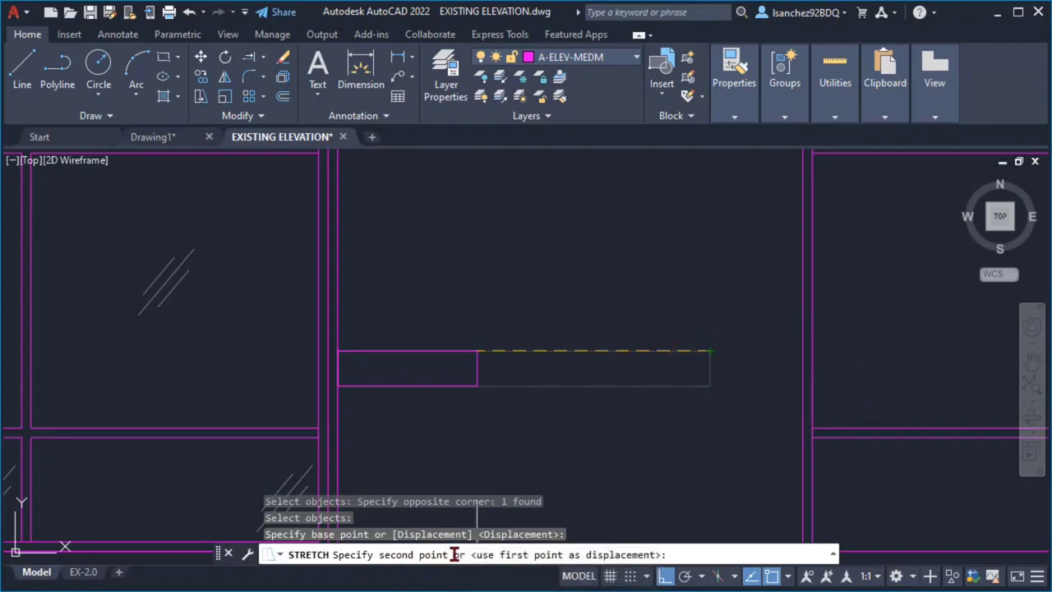
pyautogui.moveTo(759, 353)
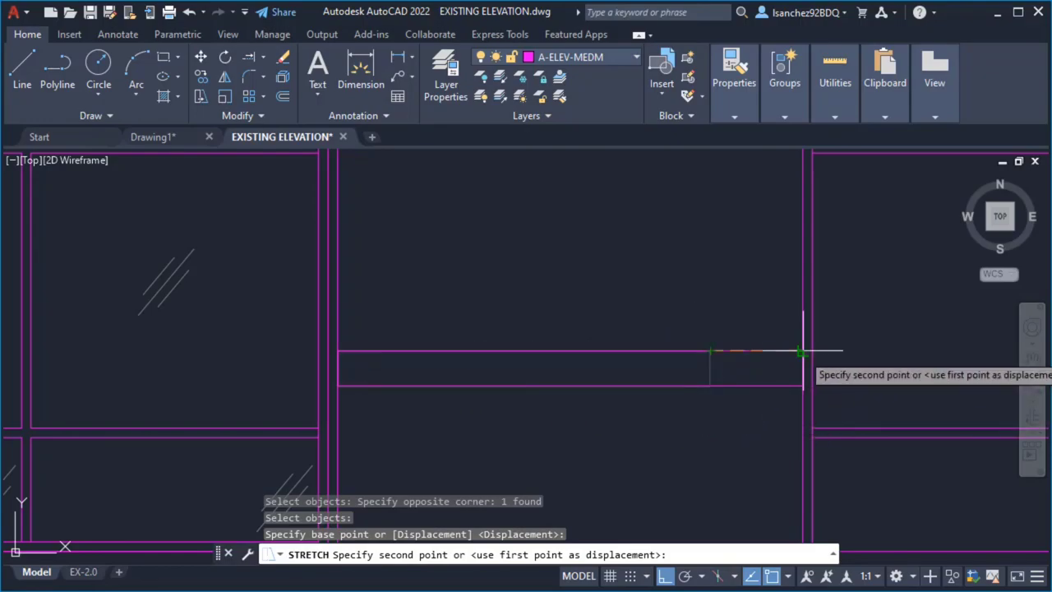
pyautogui.click(798, 352)
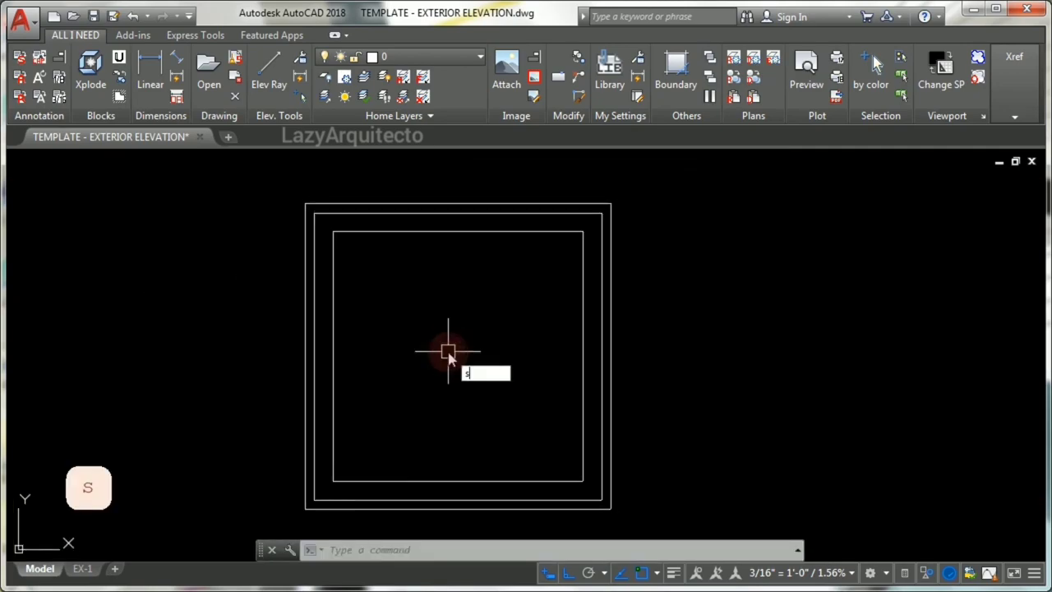
# Run STRETCH and crossing-select the window's three lower-edge lines for stretching downward
pyautogui.press('Return')
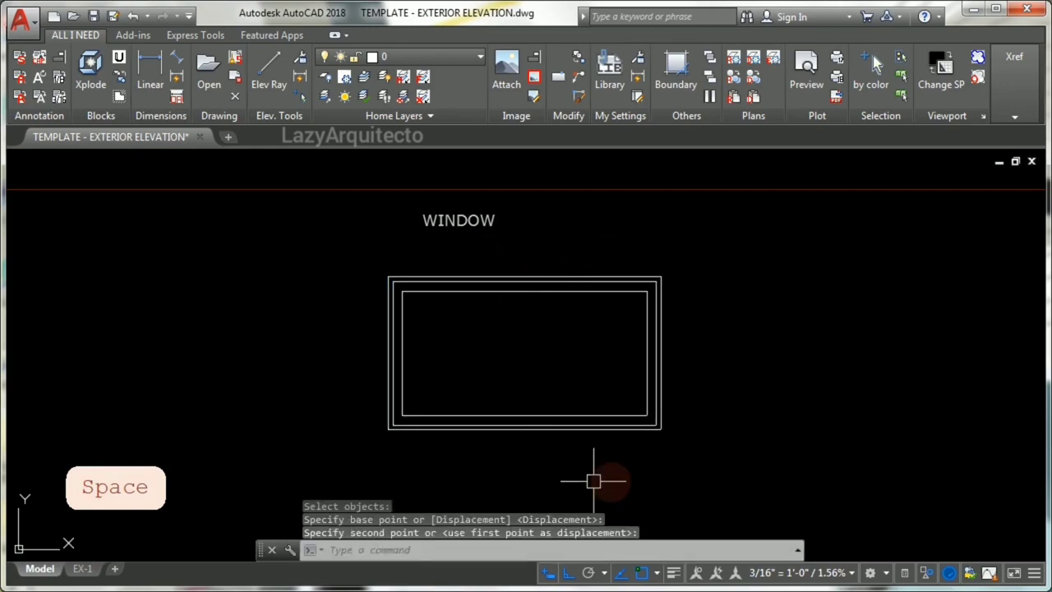
pyautogui.click(543, 349)
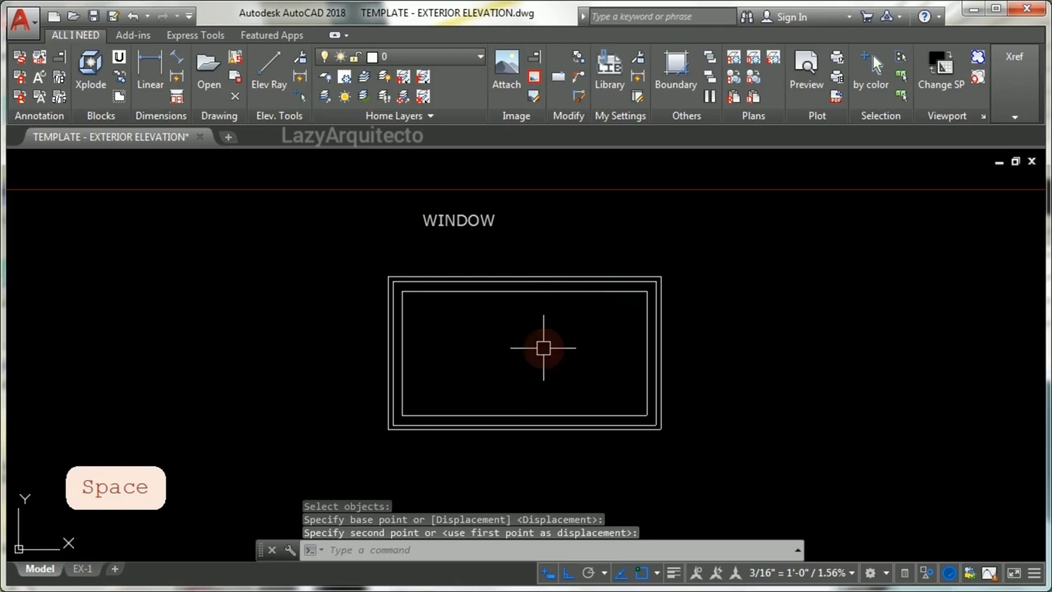
pyautogui.write('s')
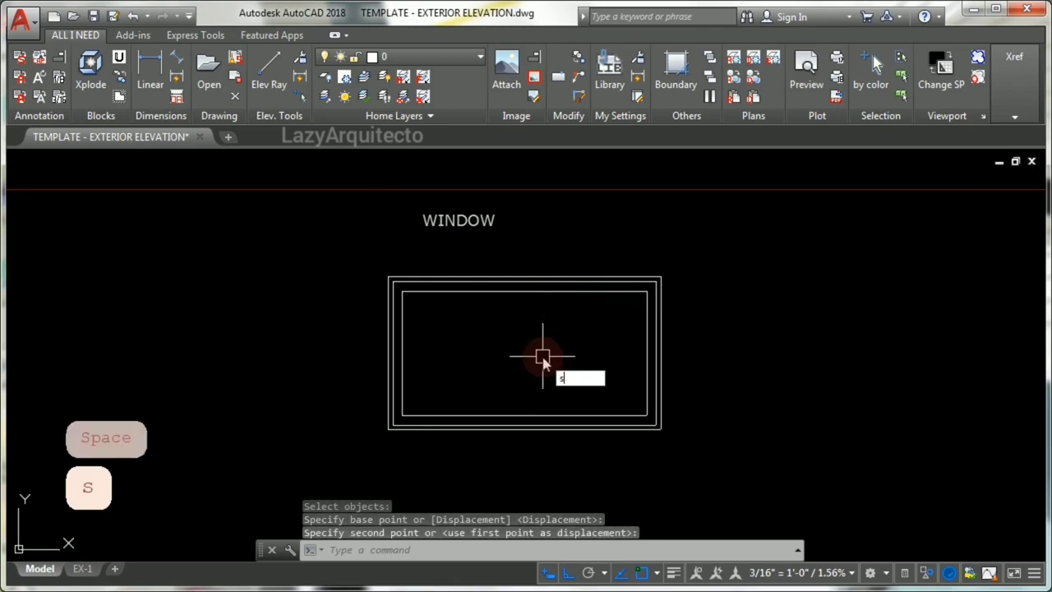
pyautogui.press('space')
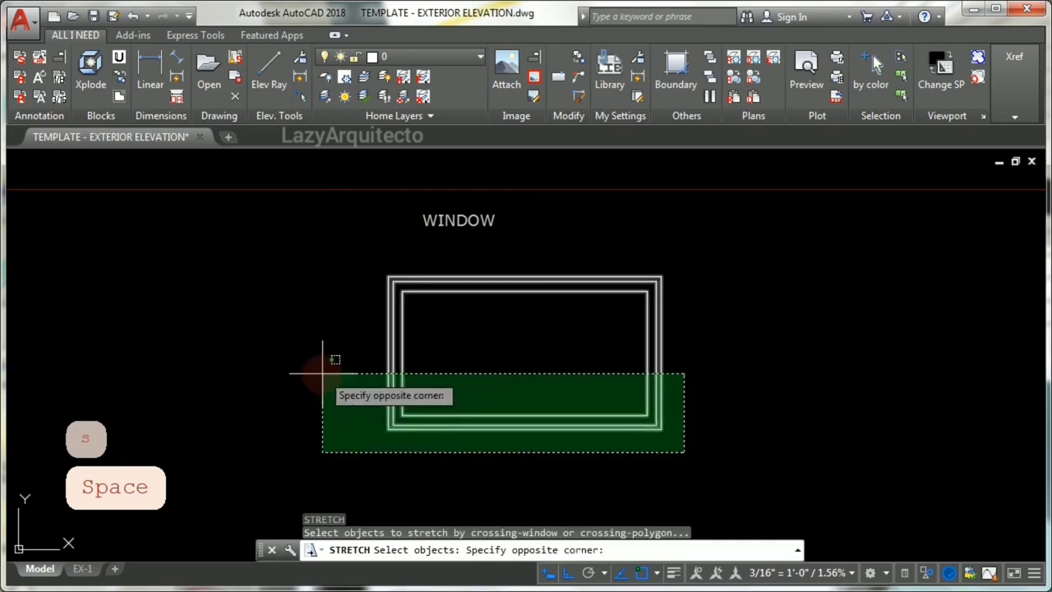
pyautogui.click(332, 360)
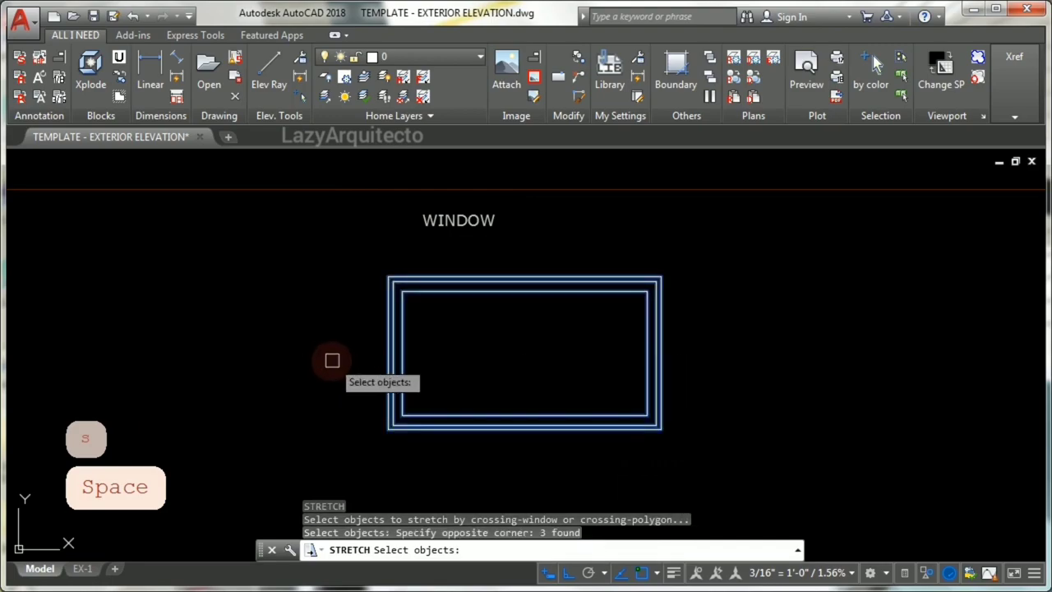
pyautogui.press('space')
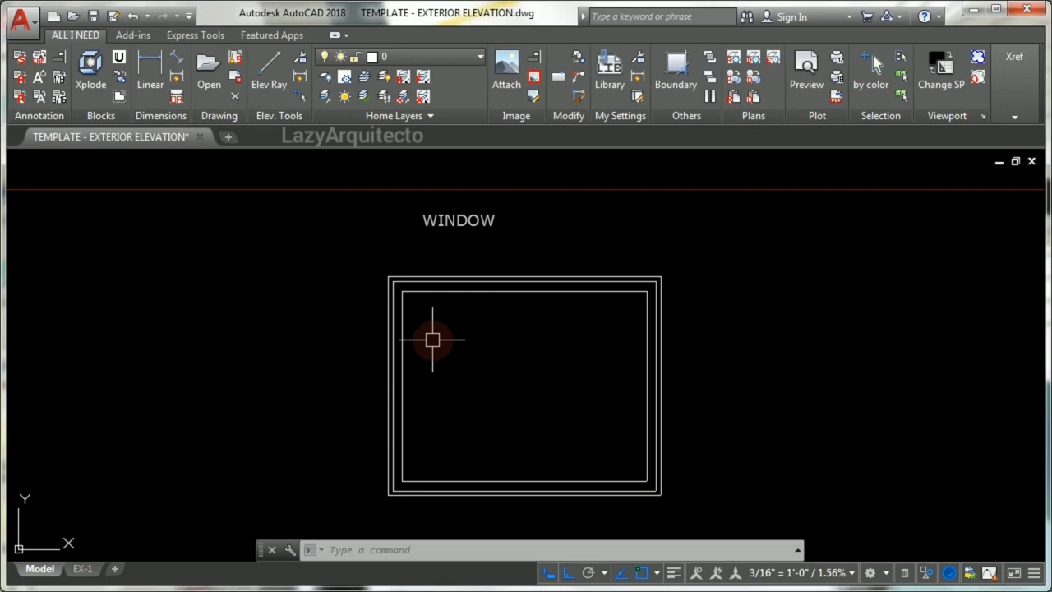
pyautogui.moveTo(391, 282)
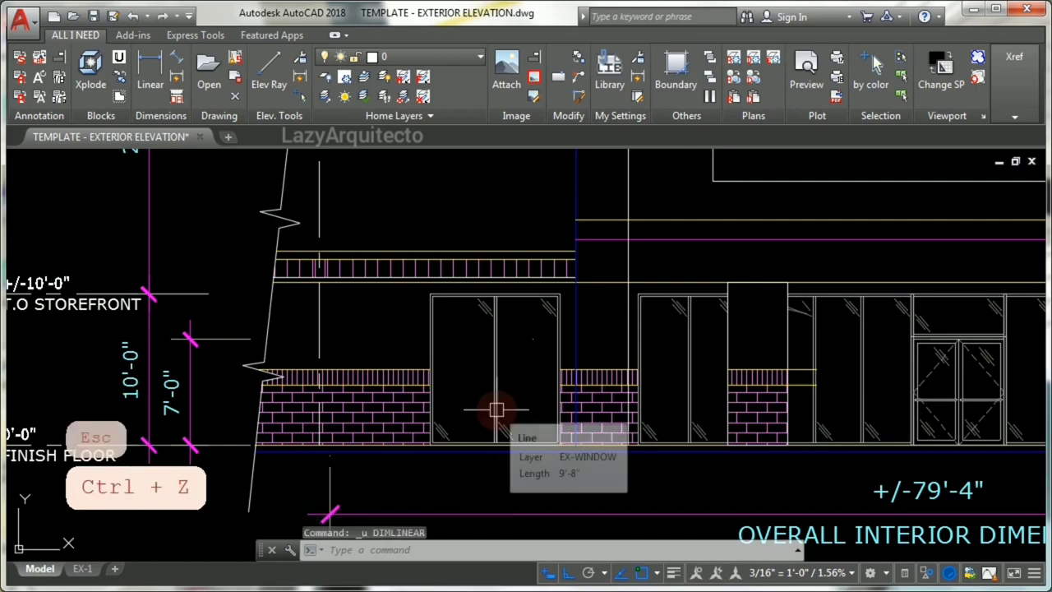
# Undo the last change and move the storefront window and brick panels along the wall
pyautogui.press('ctrl+z')
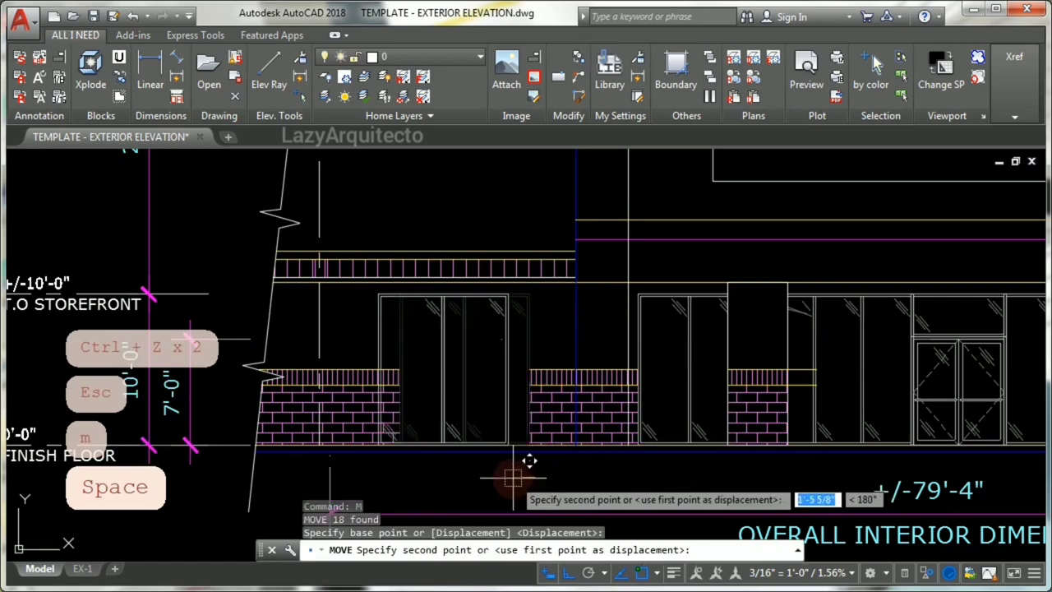
pyautogui.click(513, 477)
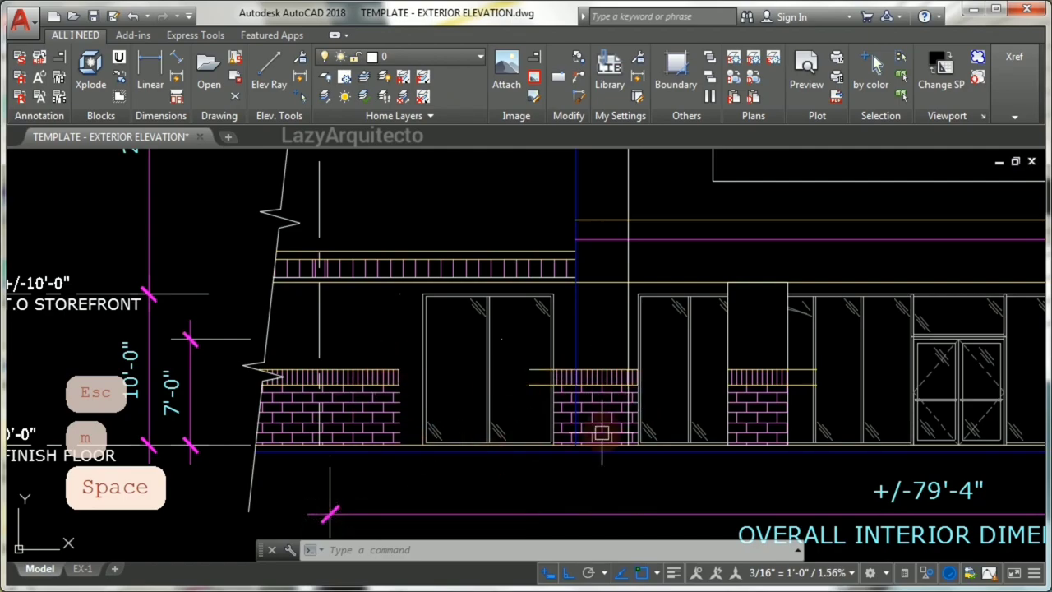
pyautogui.press('ctrl+z')
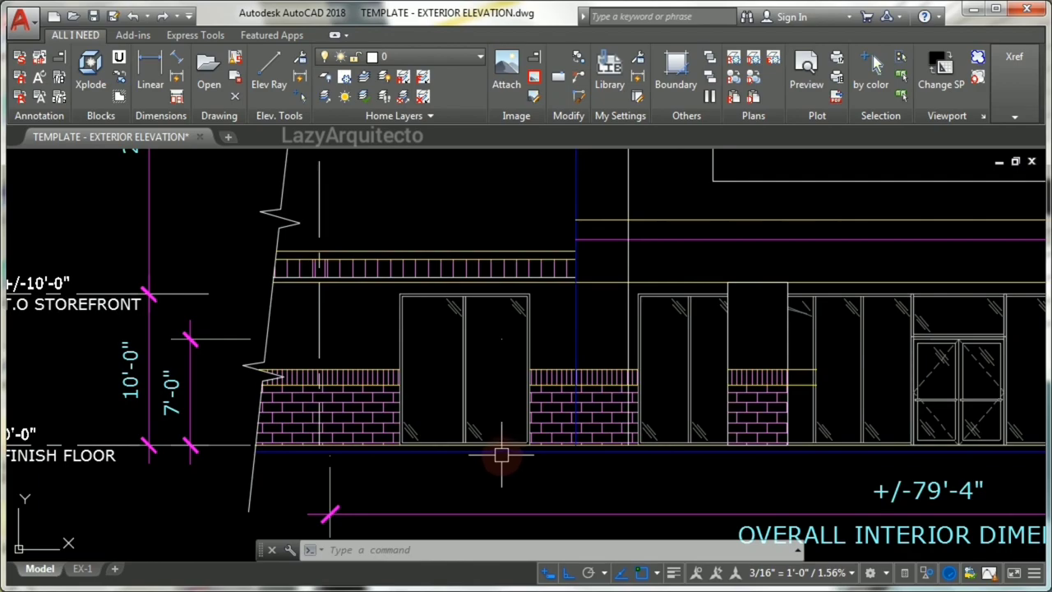
pyautogui.moveTo(460, 464)
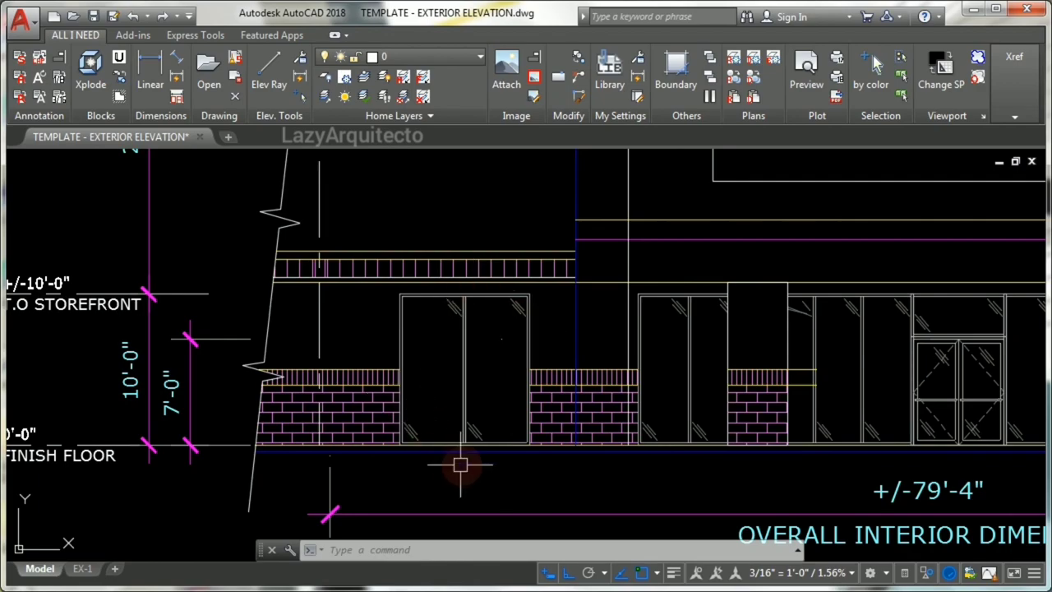
# Stretch the storefront's previous 18-object selection, setting the base point at the window
pyautogui.press('space')
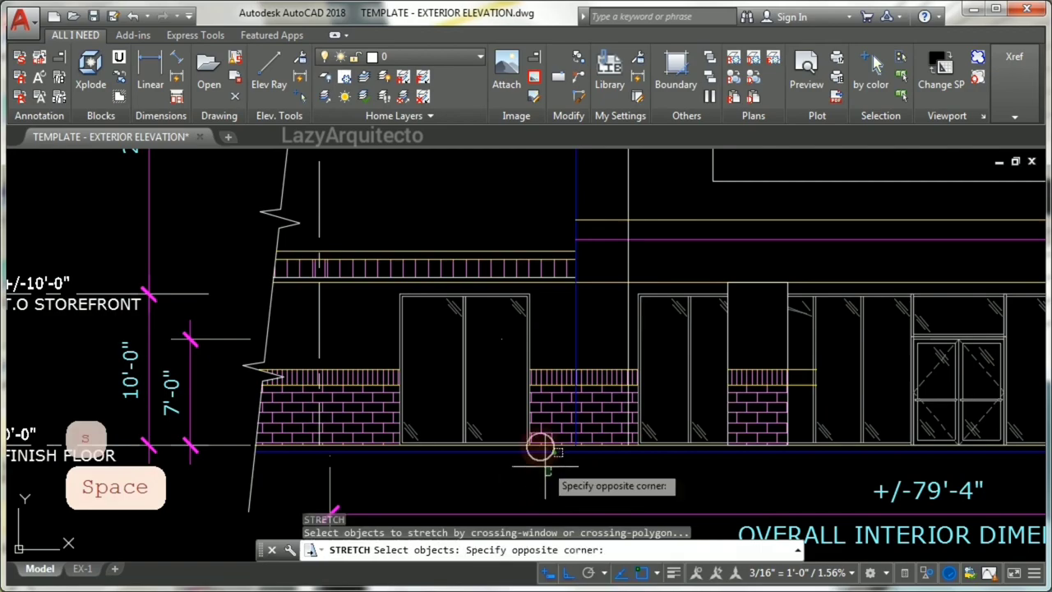
pyautogui.press('Escape')
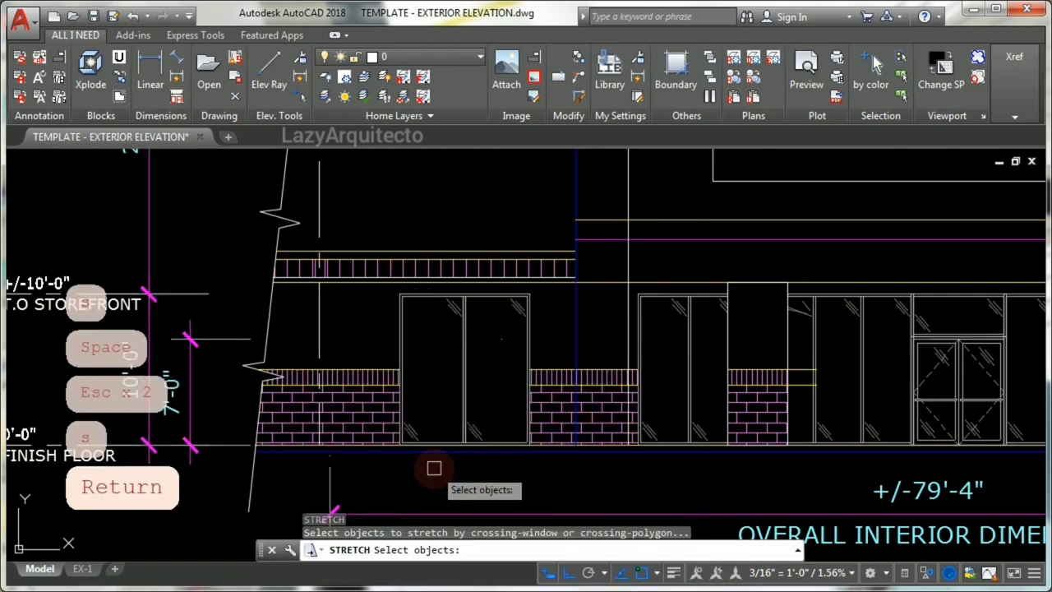
pyautogui.write('p')
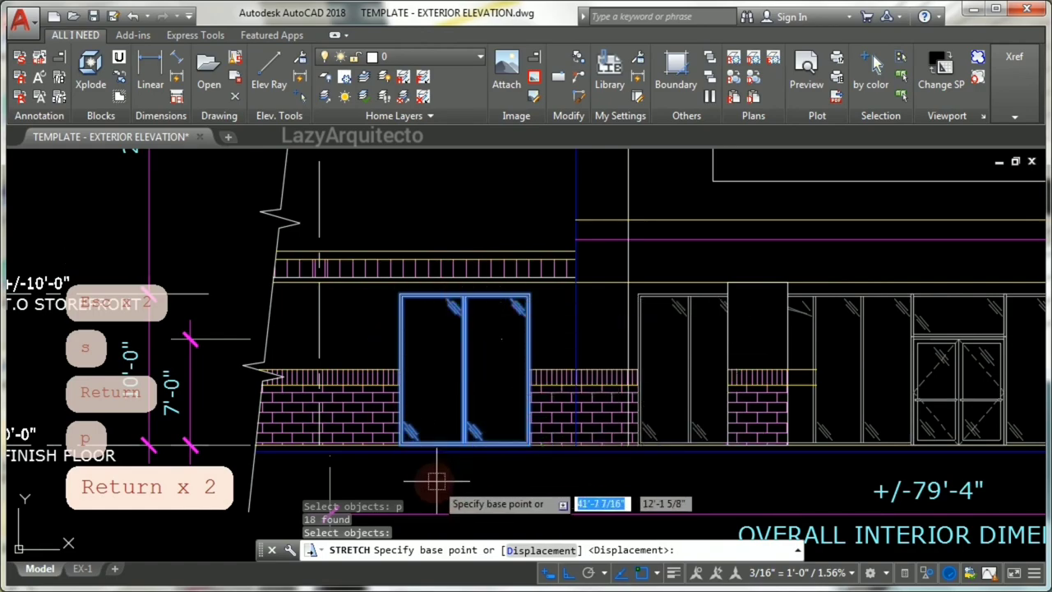
pyautogui.click(435, 480)
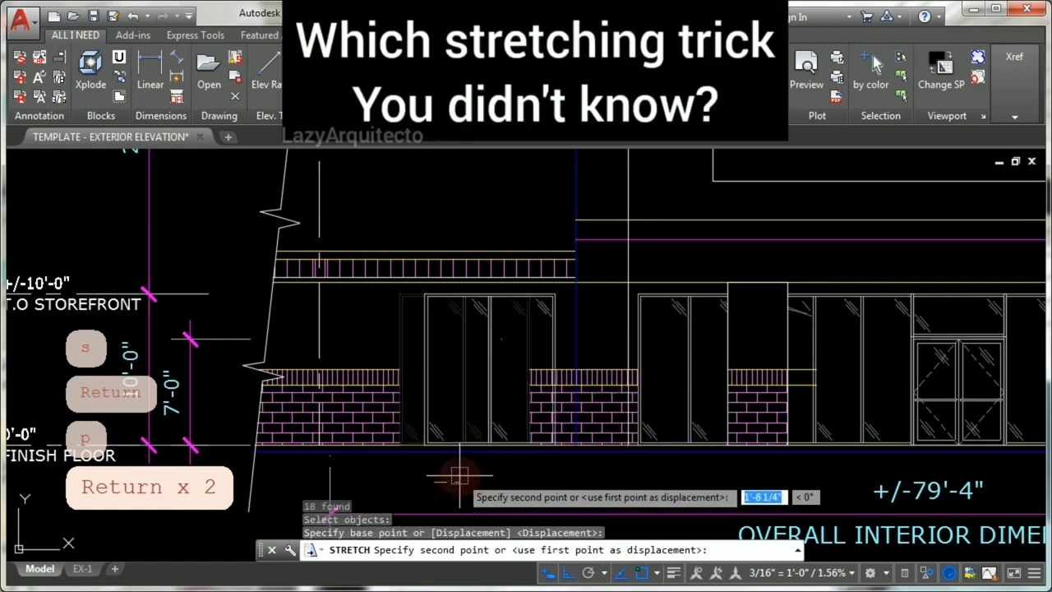